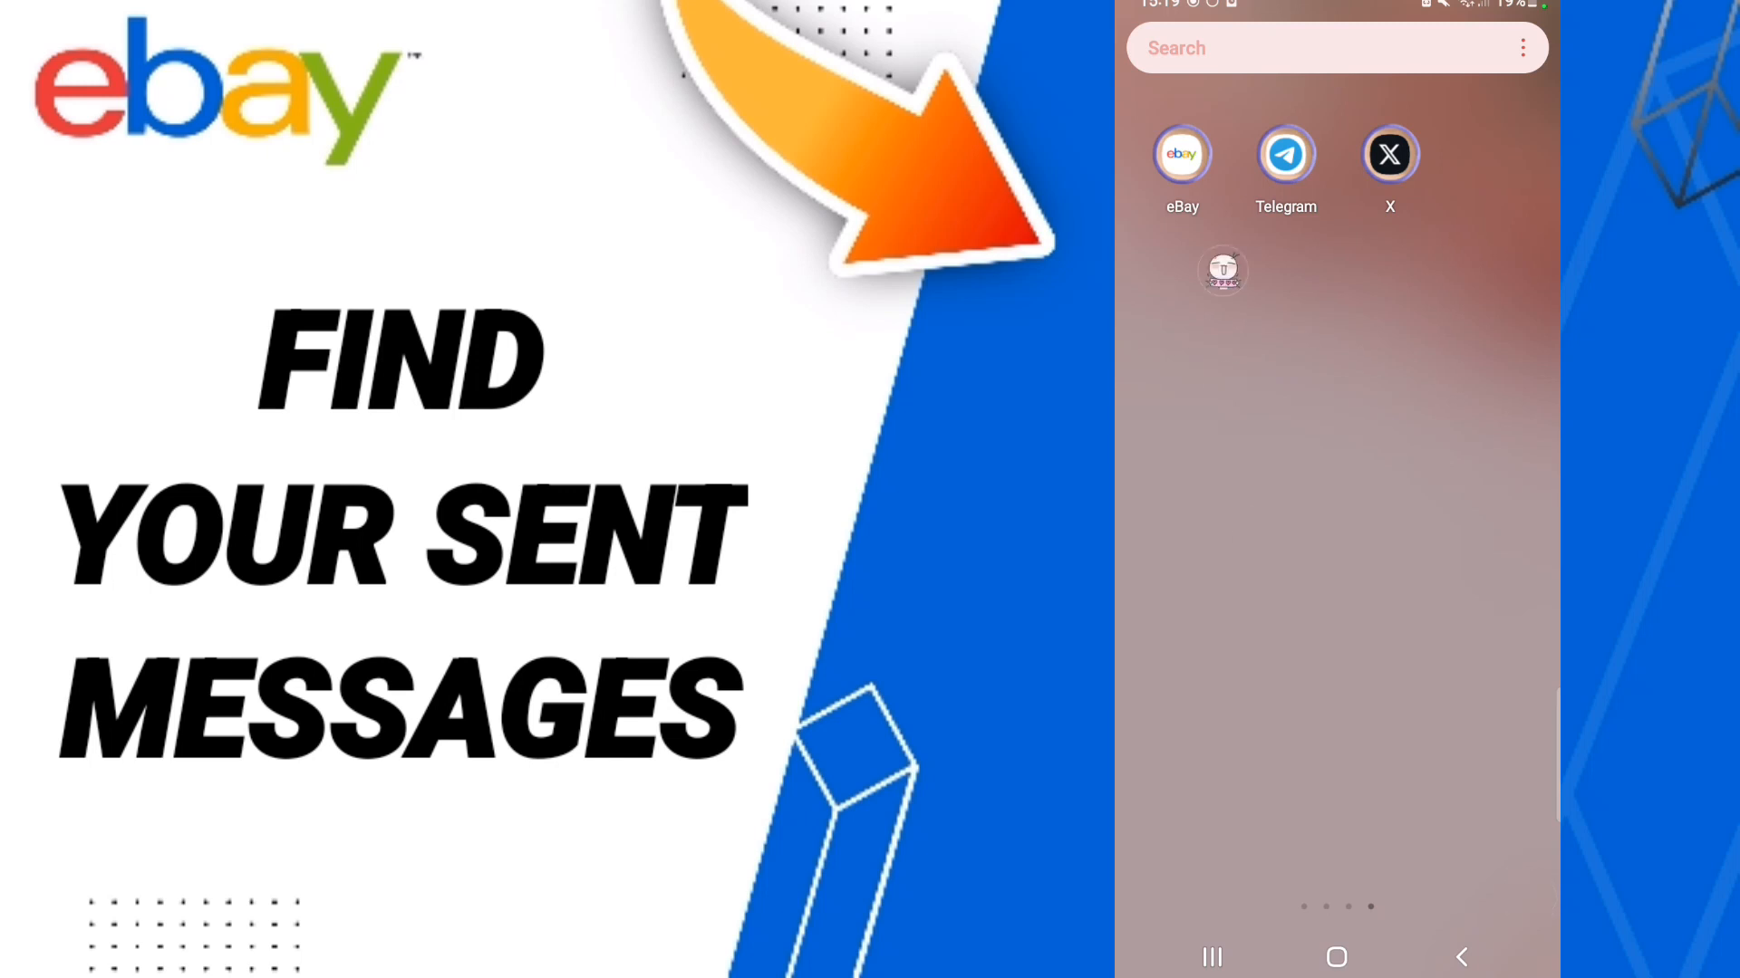
Launch the eBay app from the Android home screen to reach Daily Deals.
left_click(1180, 154)
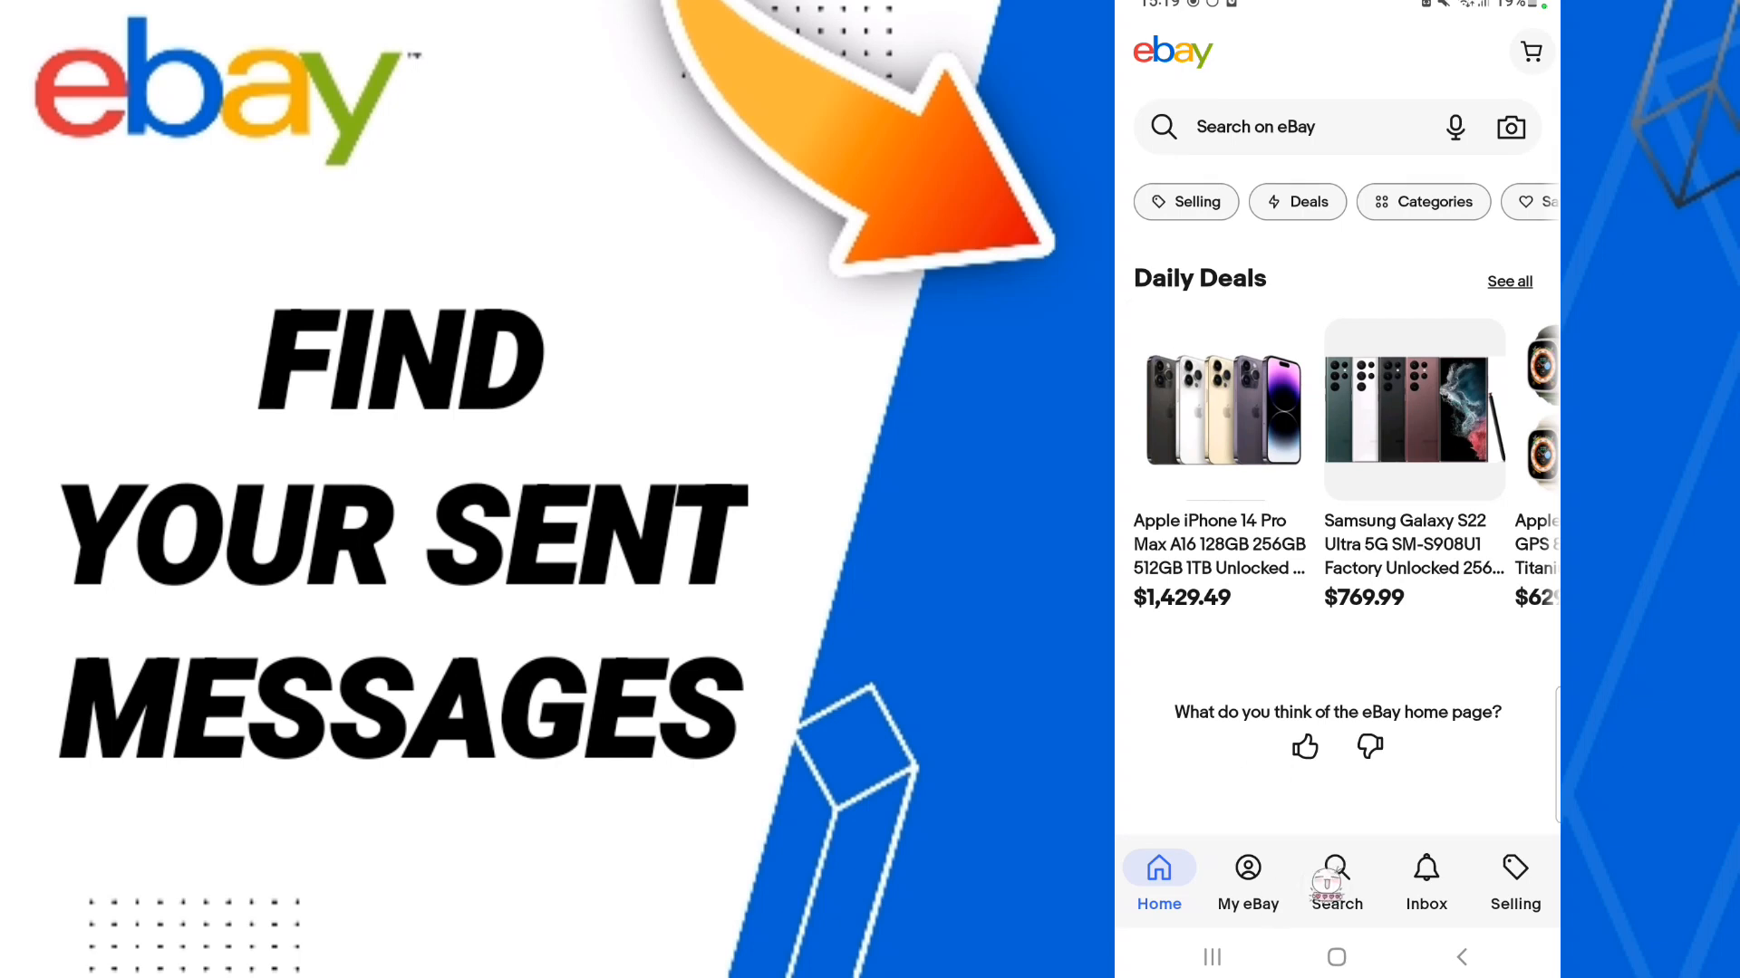
mouse_move(1246, 876)
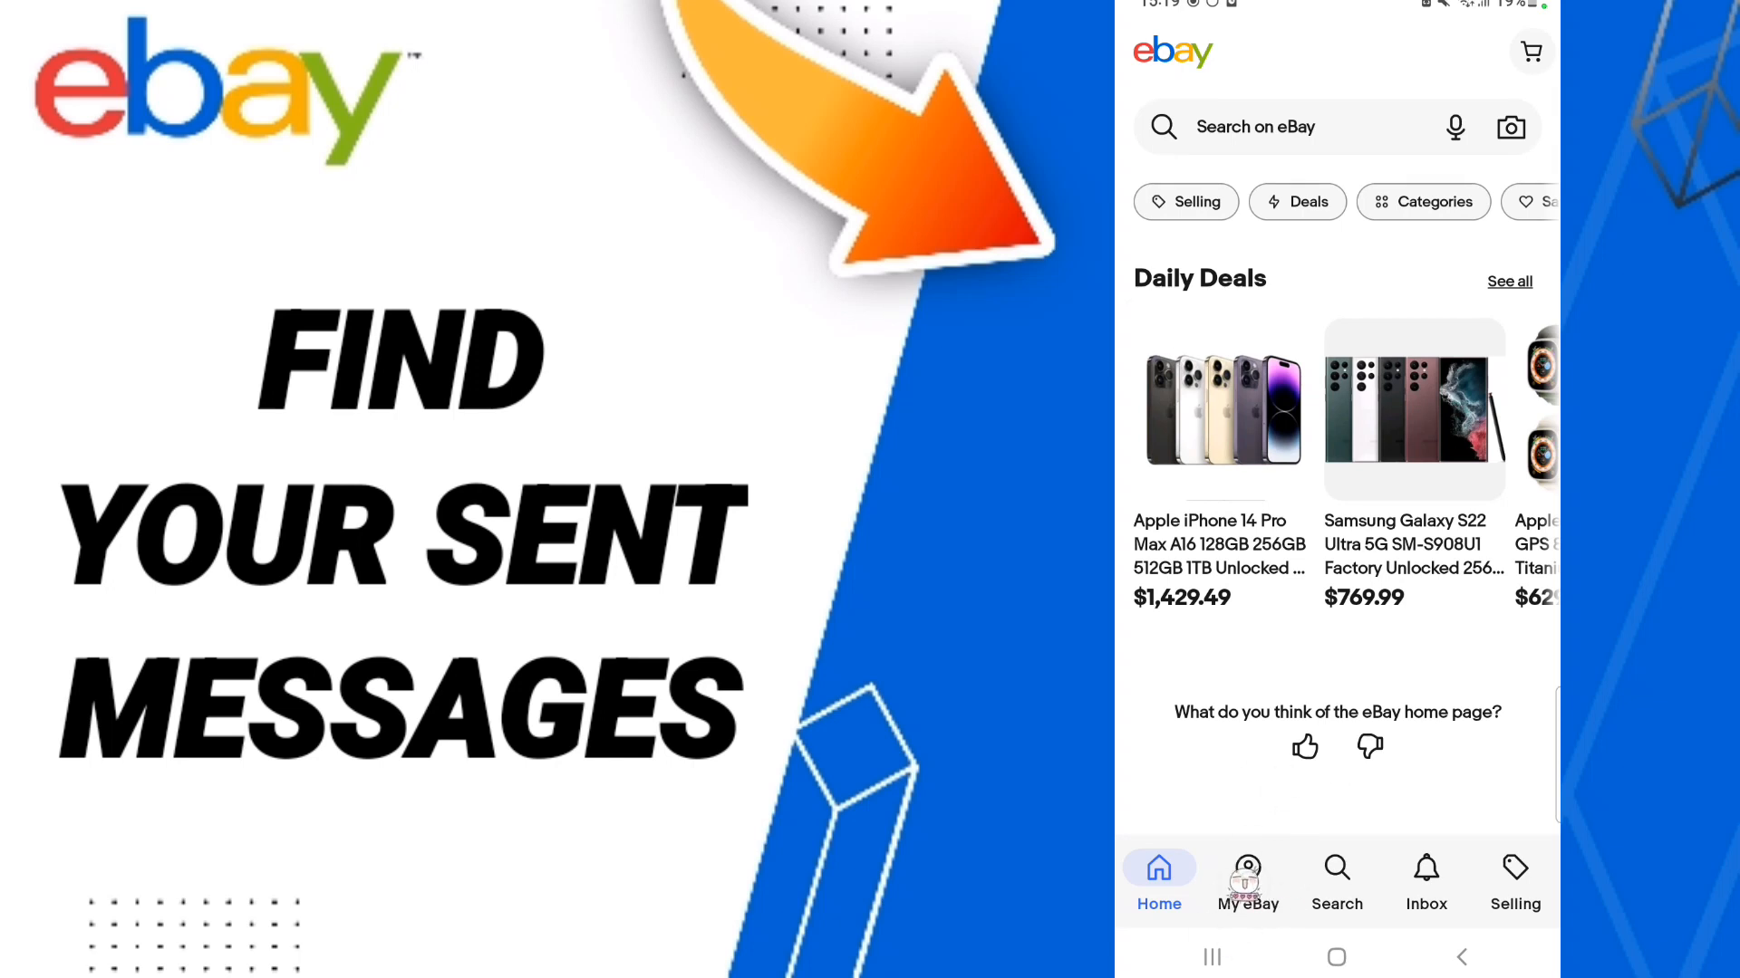
Go to My eBay and open Messages, listing three new-device alerts.
left_click(1247, 882)
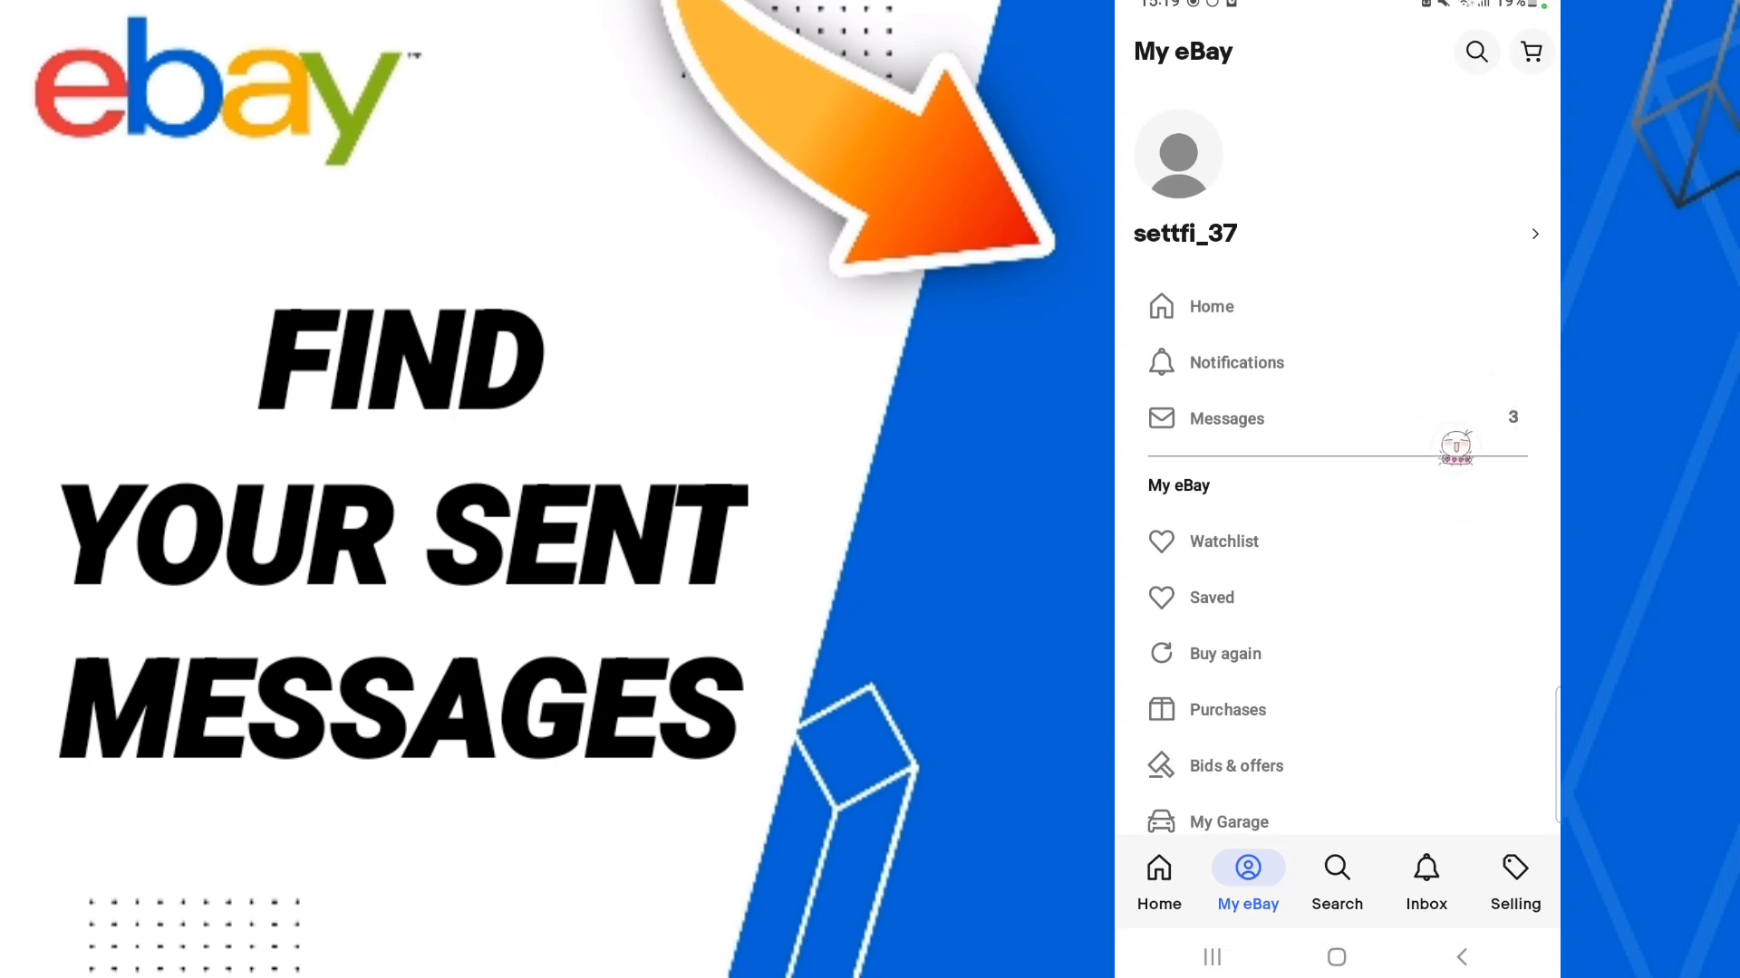
left_click(1225, 418)
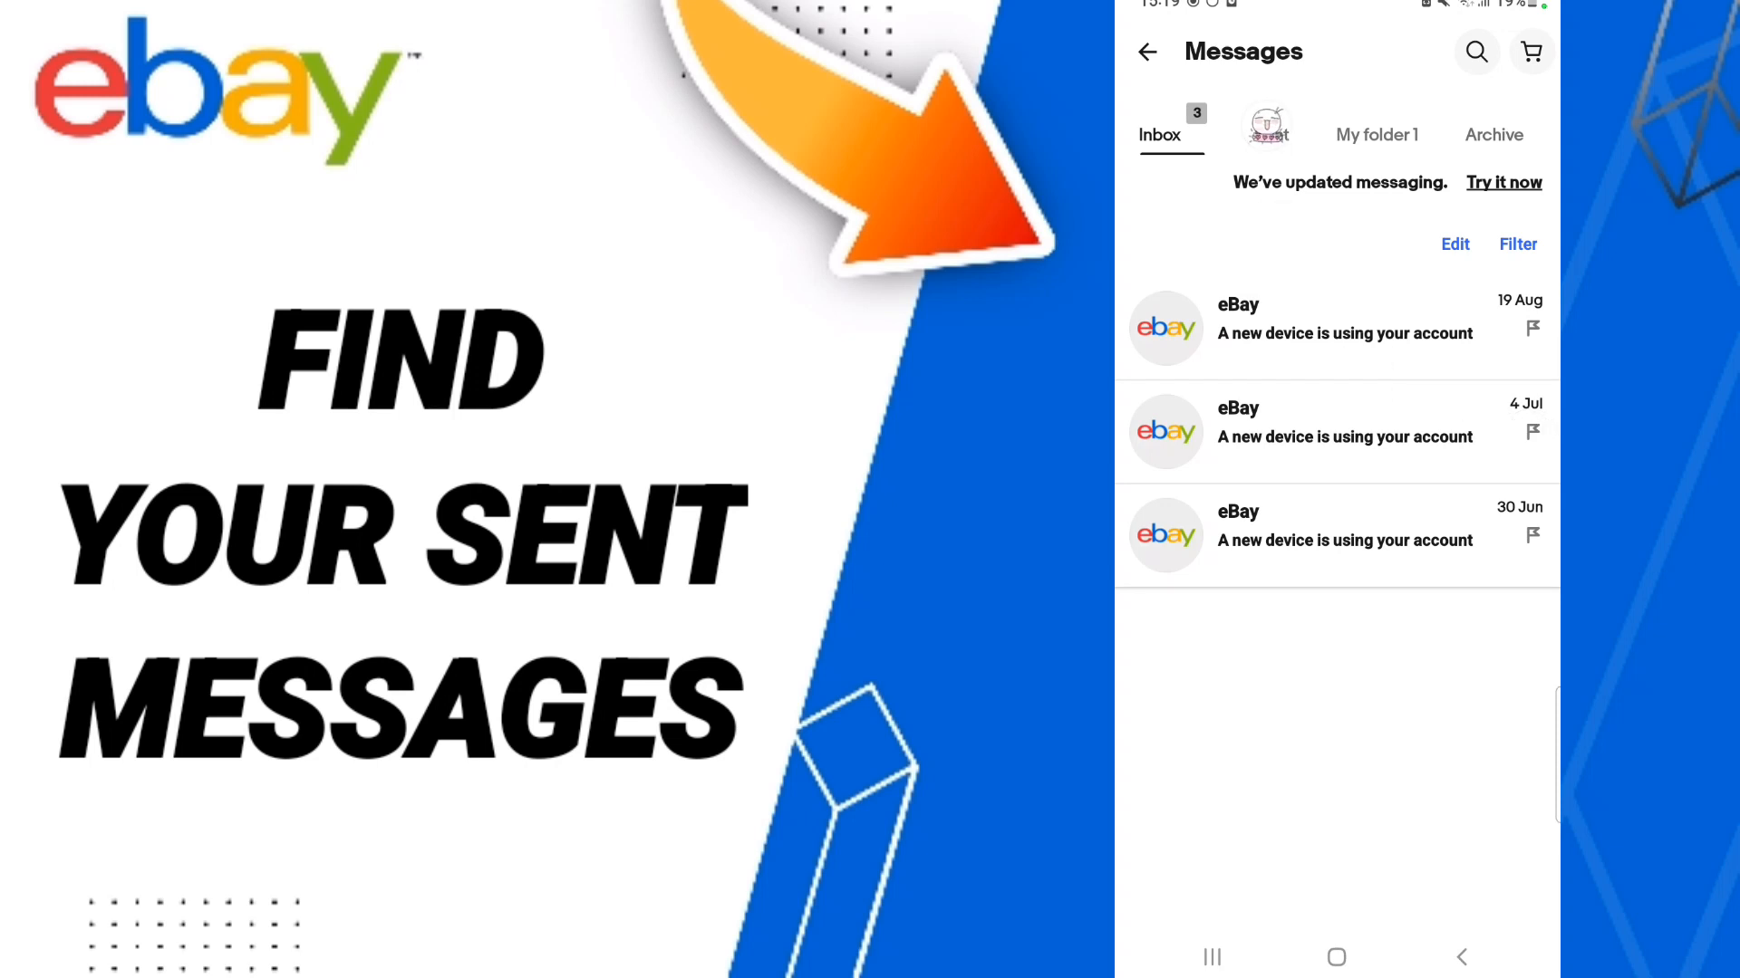
Open the Sent tab and scroll down to confirm there are no sent messages.
left_click(1268, 134)
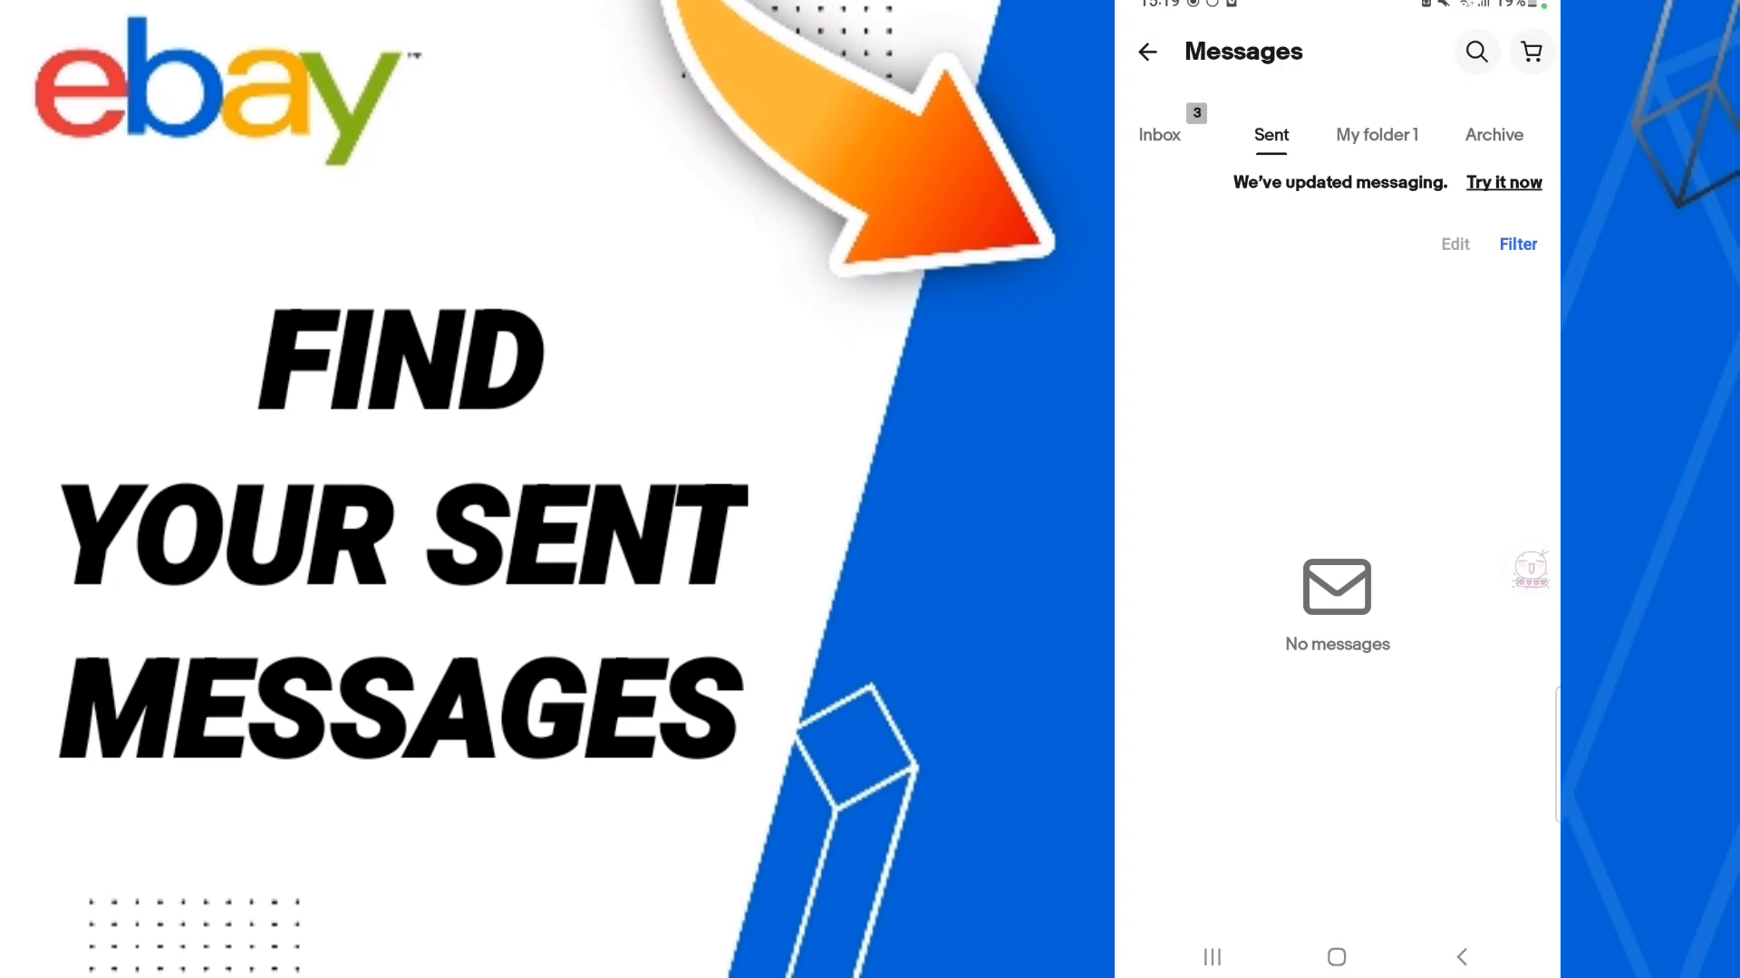
scroll("down", 3)
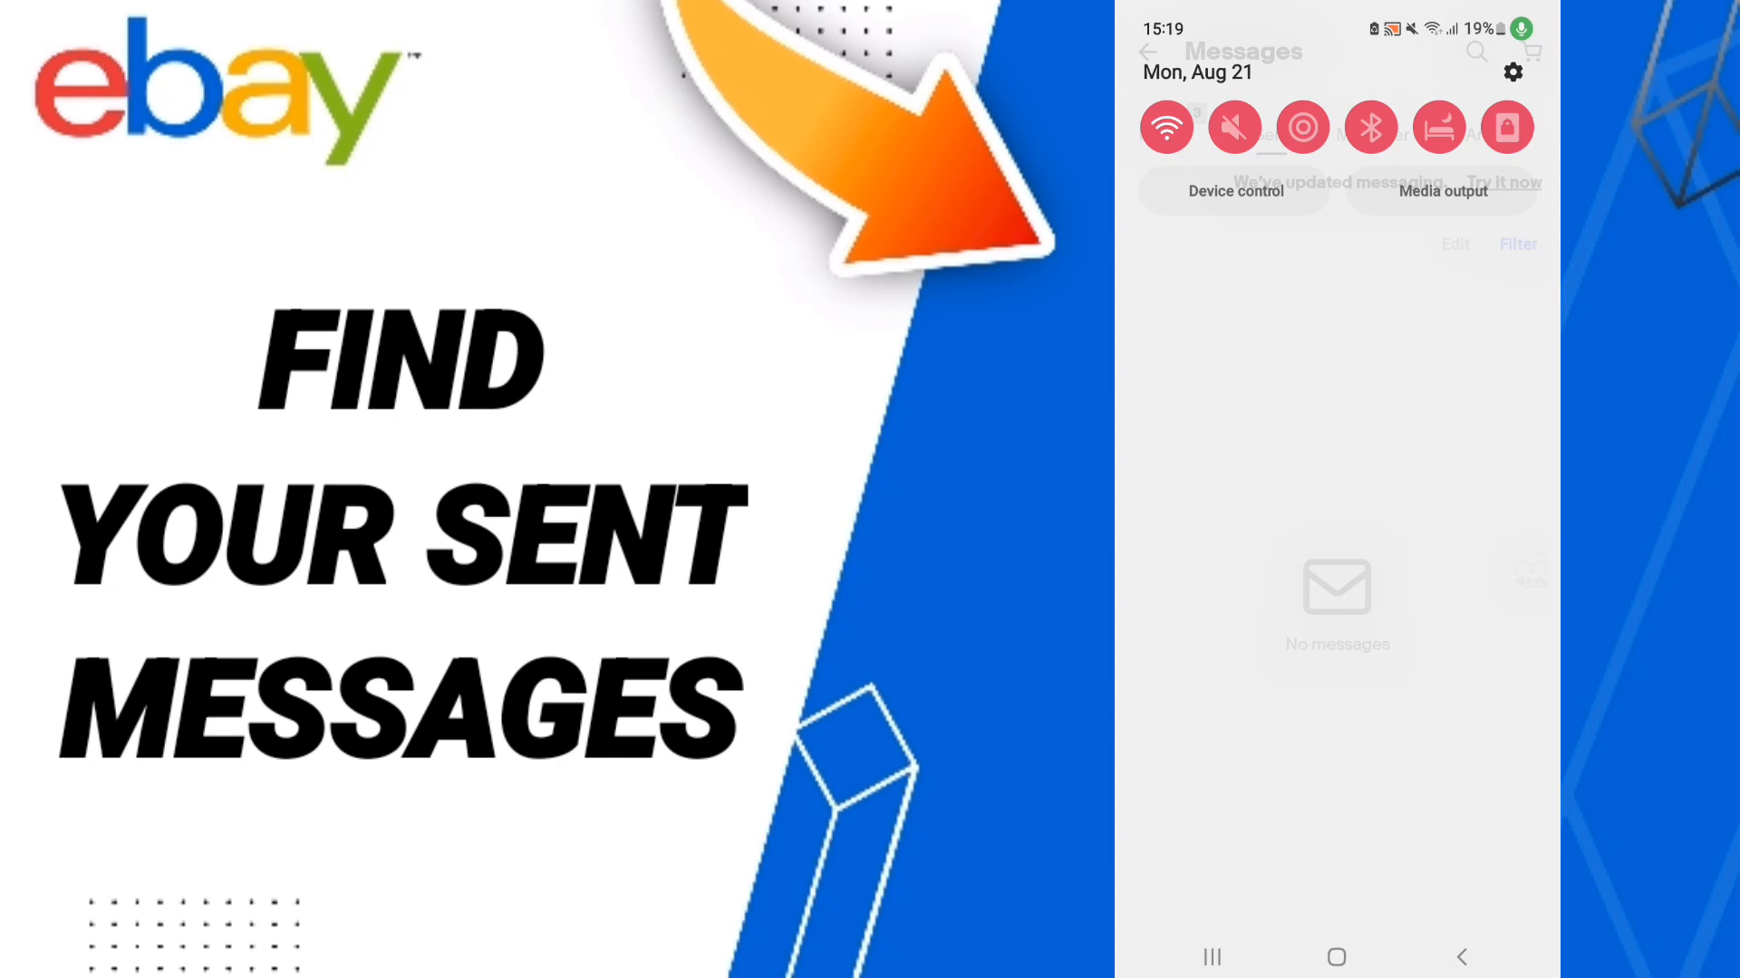
scroll("down", 3)
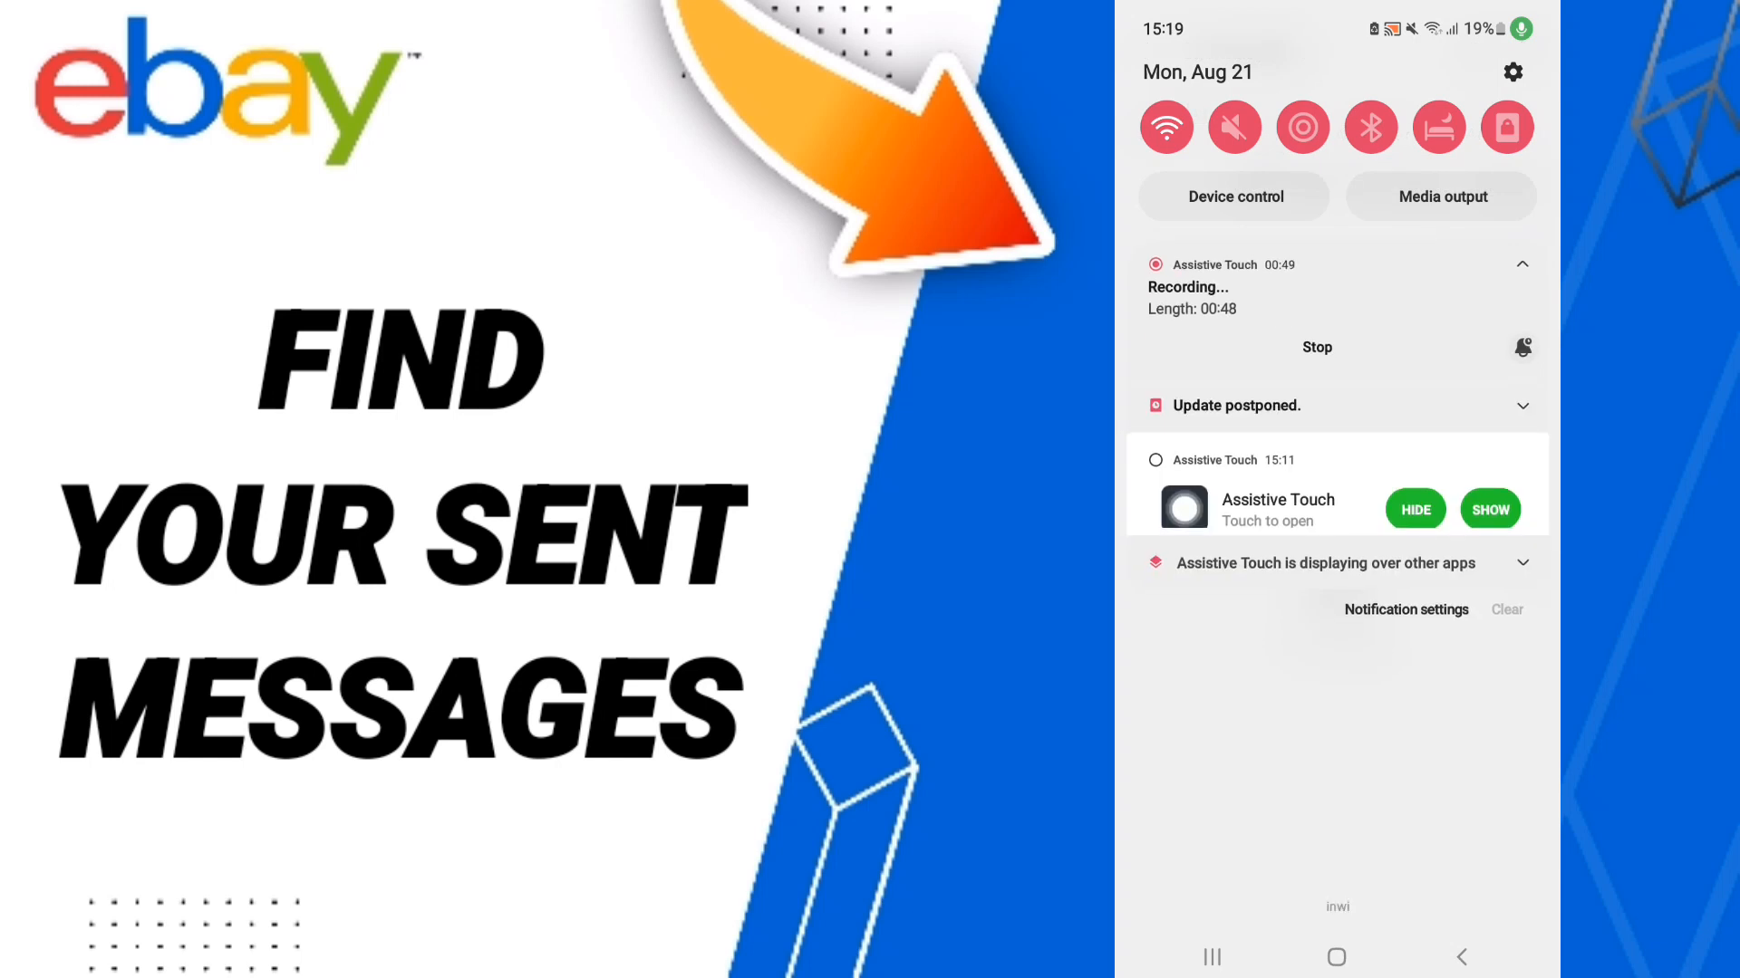